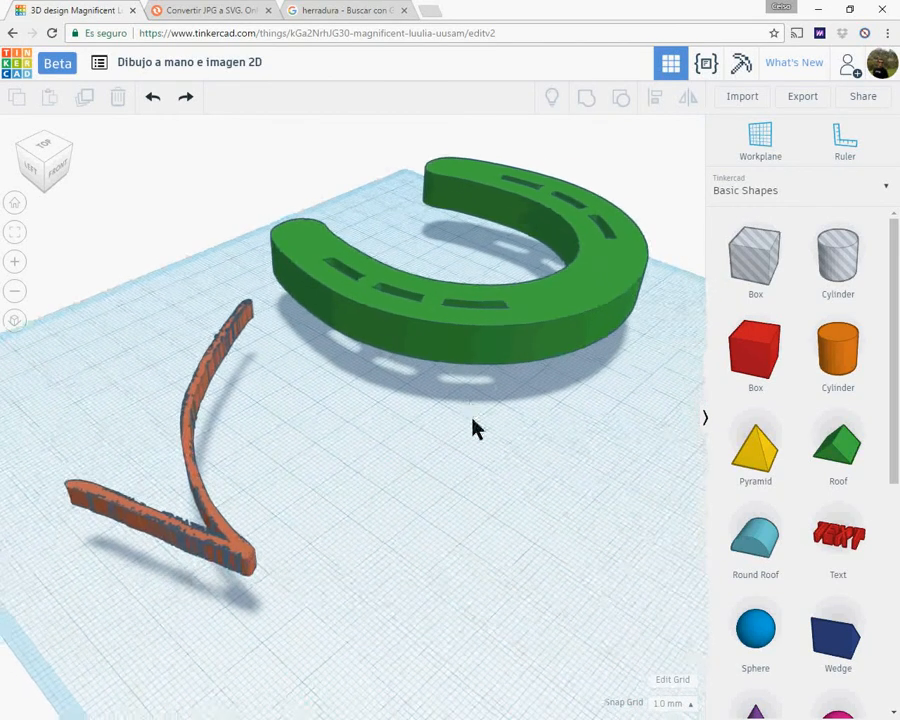
Inspect the black horseshoe image result, then bring up the hand-drawn tick photo
drag(476, 428, 432, 428)
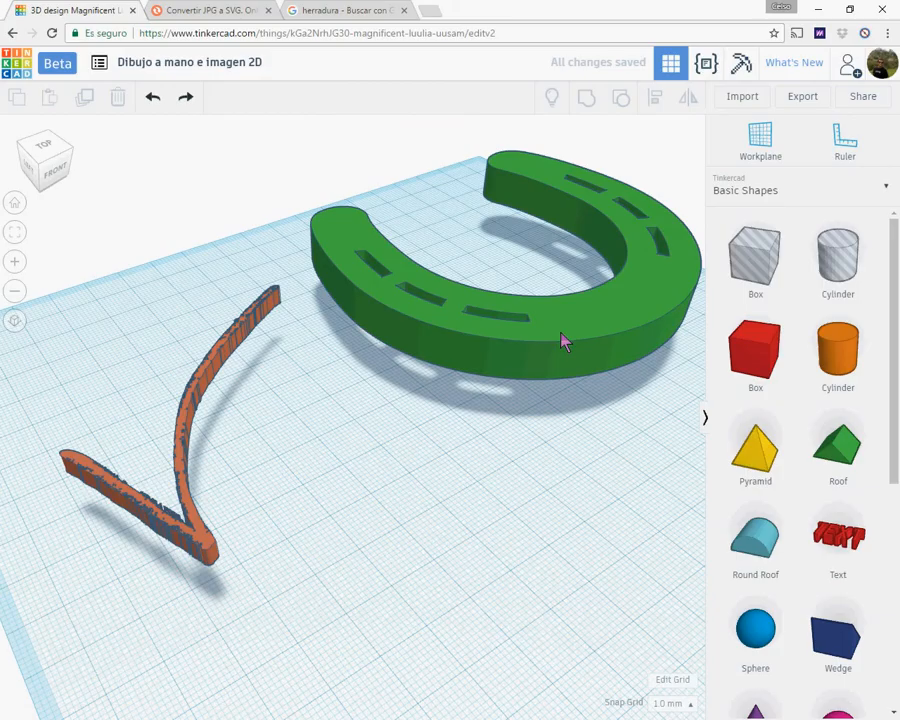
click(348, 12)
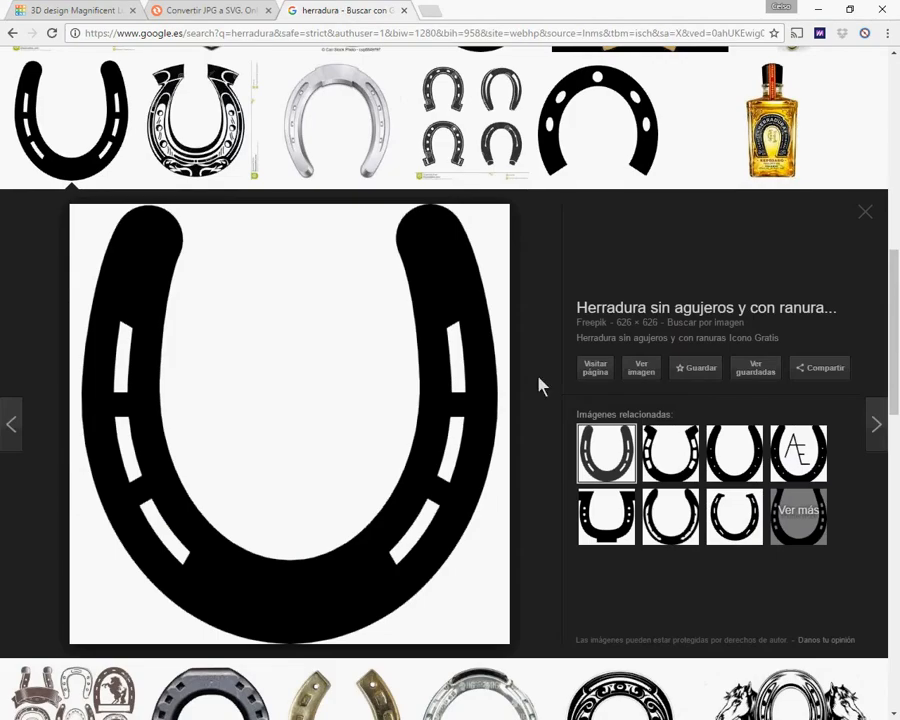
mouse_move(372, 352)
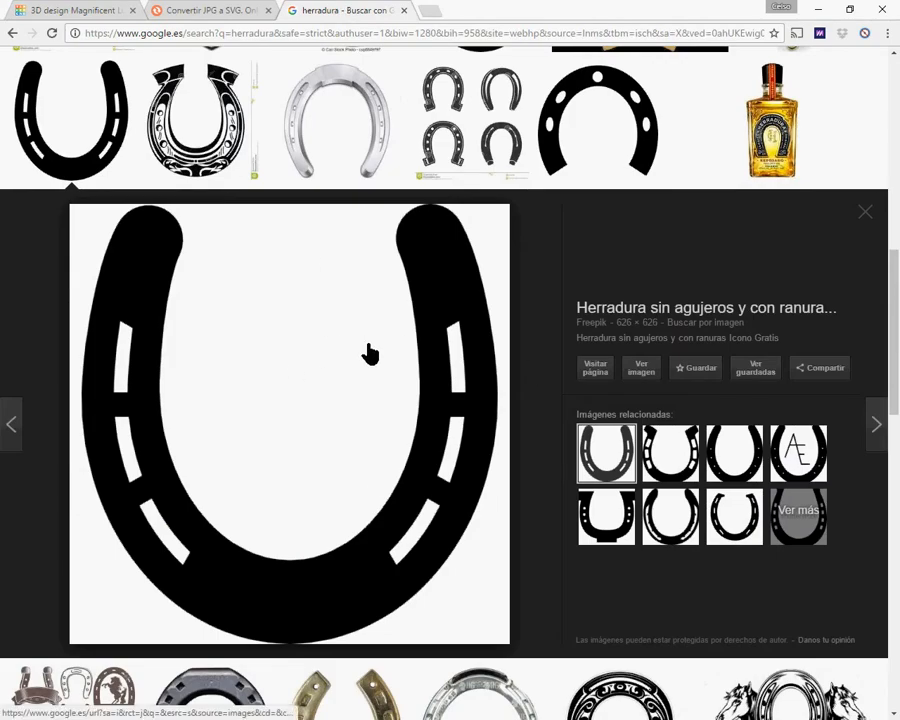
click(70, 12)
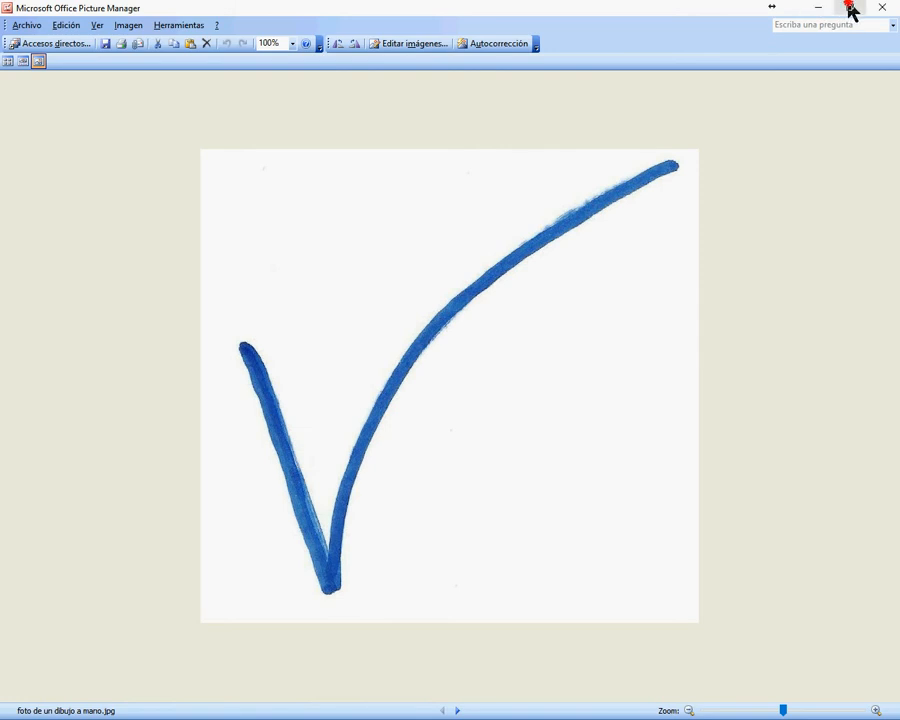
Close the tick photo viewer to return to the Convertio conversion list
click(856, 8)
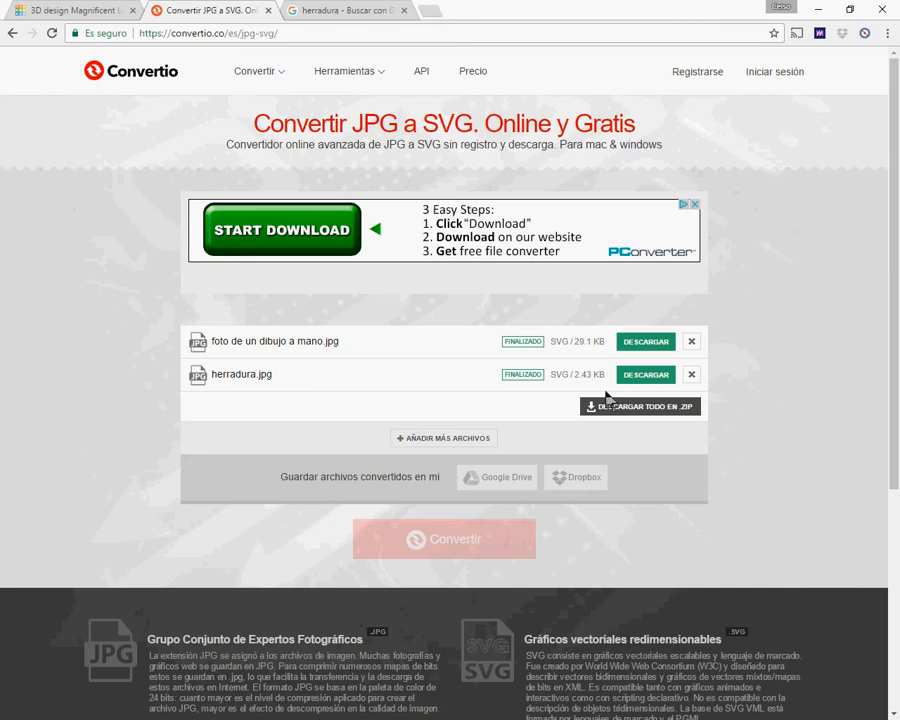
Start a fresh conversion and upload herradura.jpg from the computer for JPG to SVG conversion
click(692, 340)
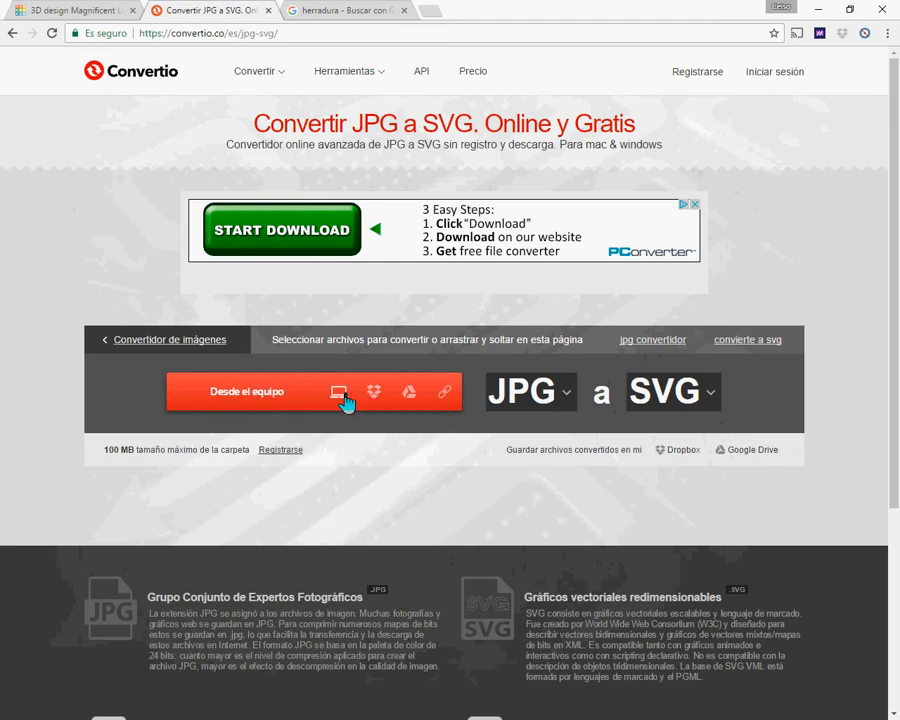
click(248, 390)
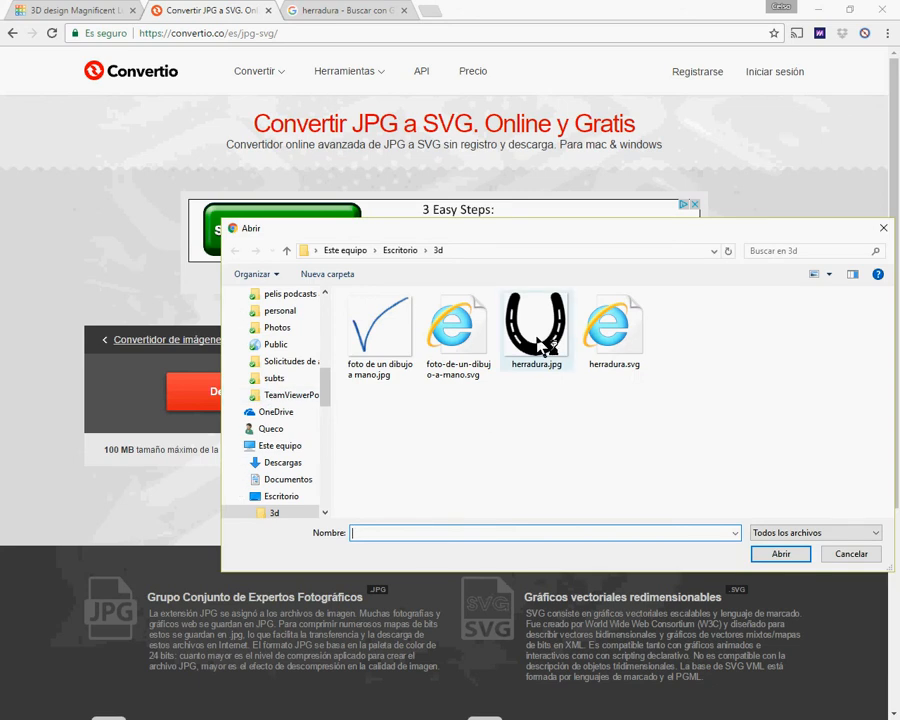
click(536, 324)
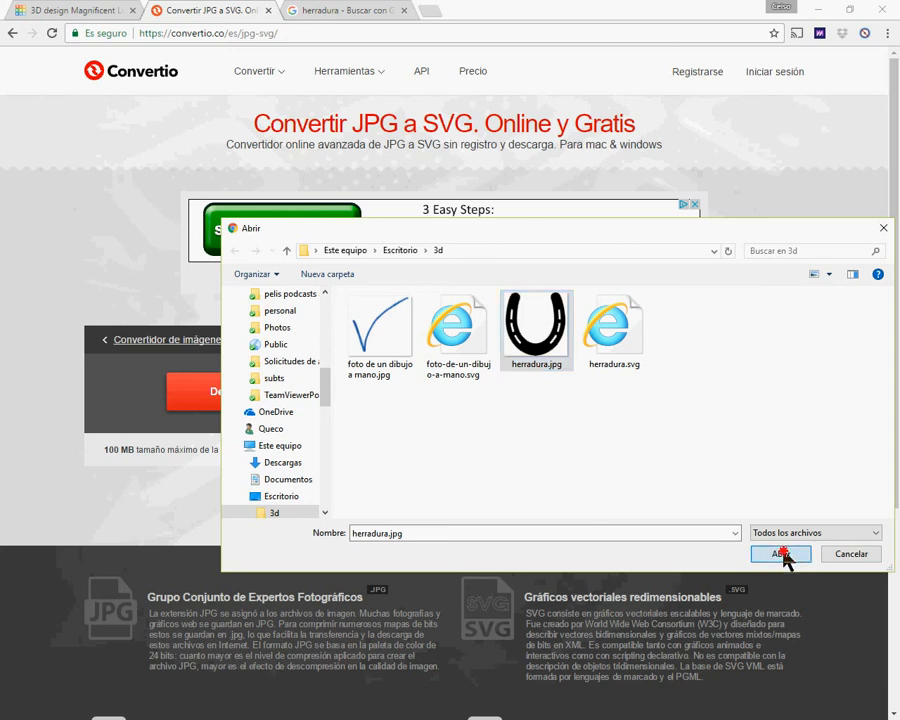
click(786, 554)
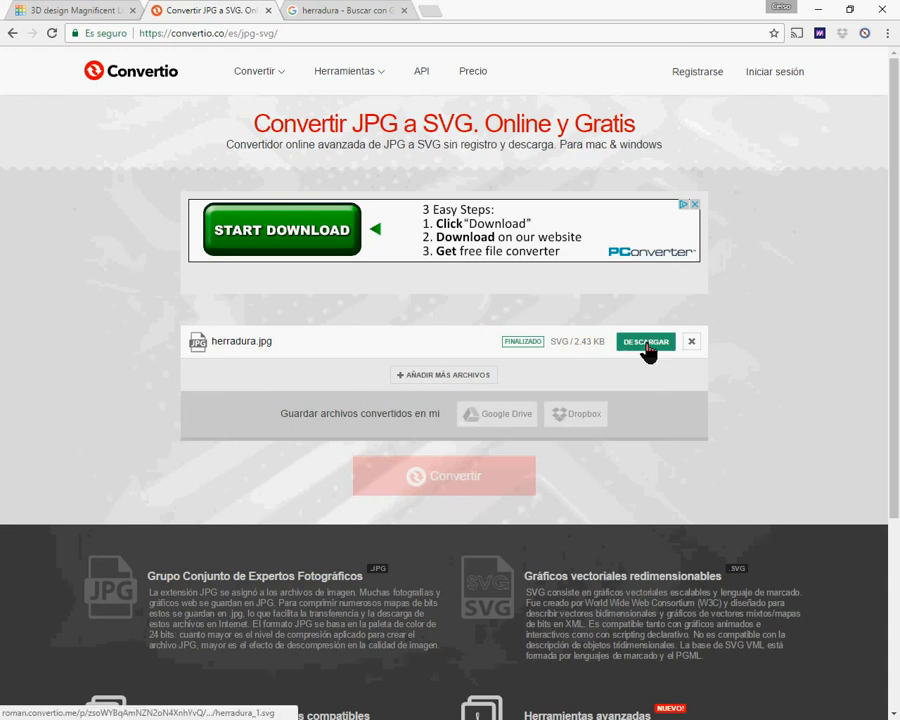
Download the converted horseshoe SVG and return to the Tinkercad design
click(644, 340)
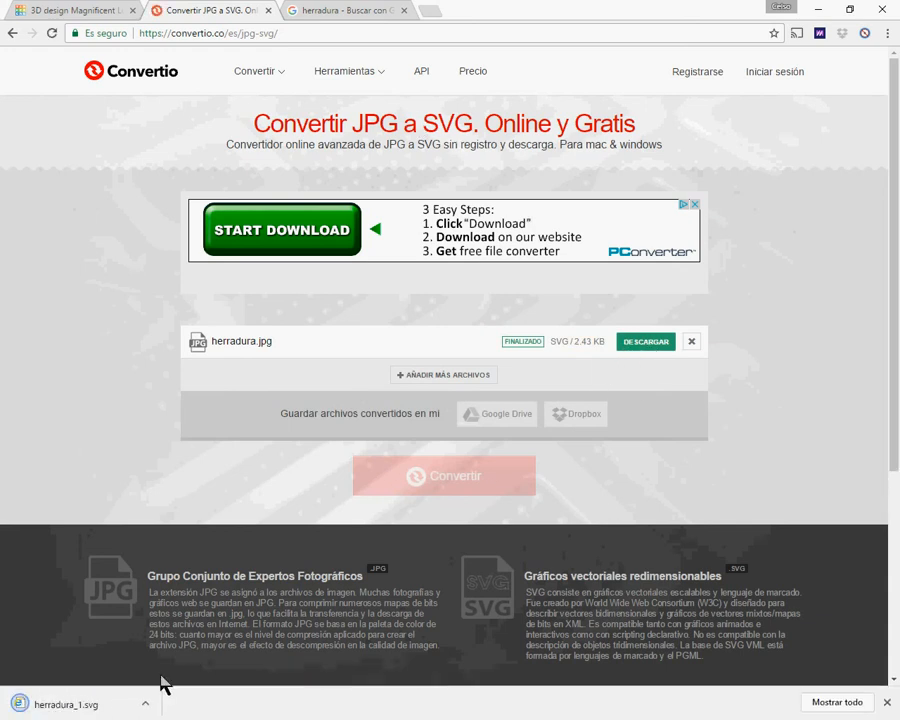
mouse_move(888, 708)
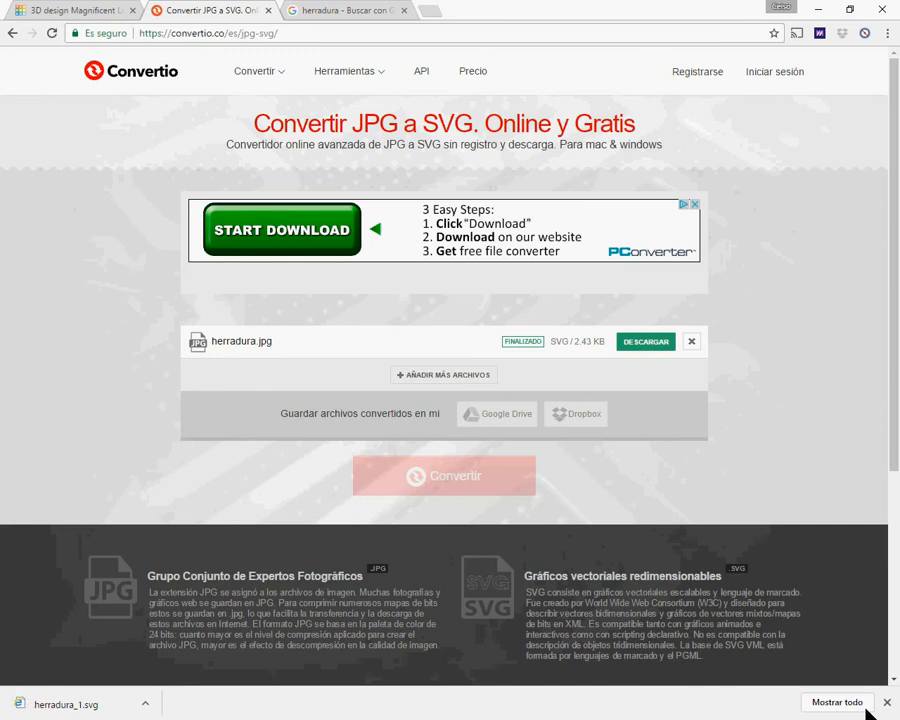
click(70, 16)
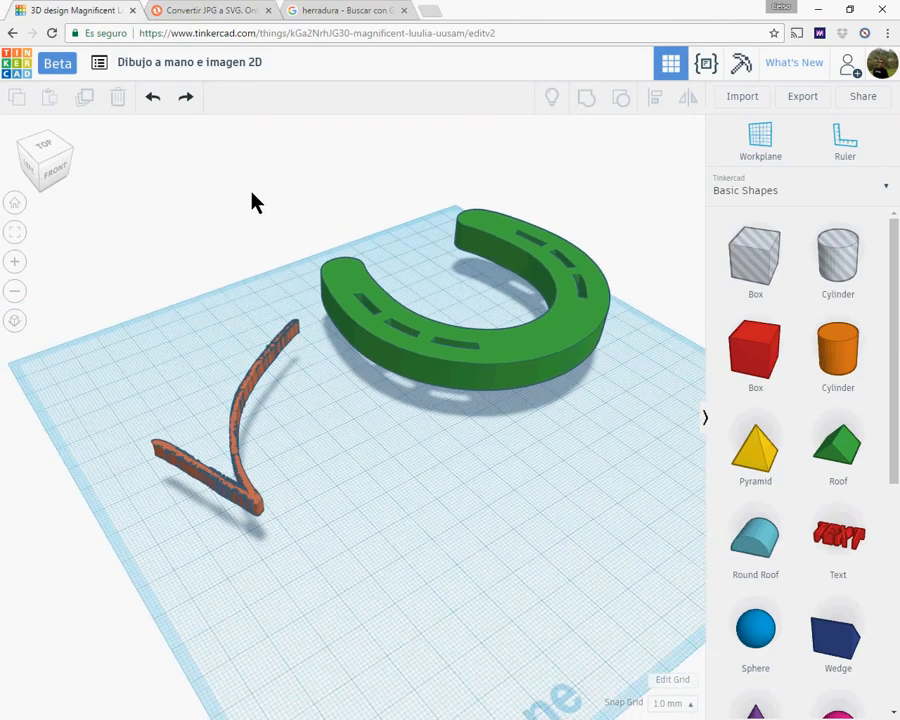
Choose herradura.svg from the computer as the shape file to import
click(740, 96)
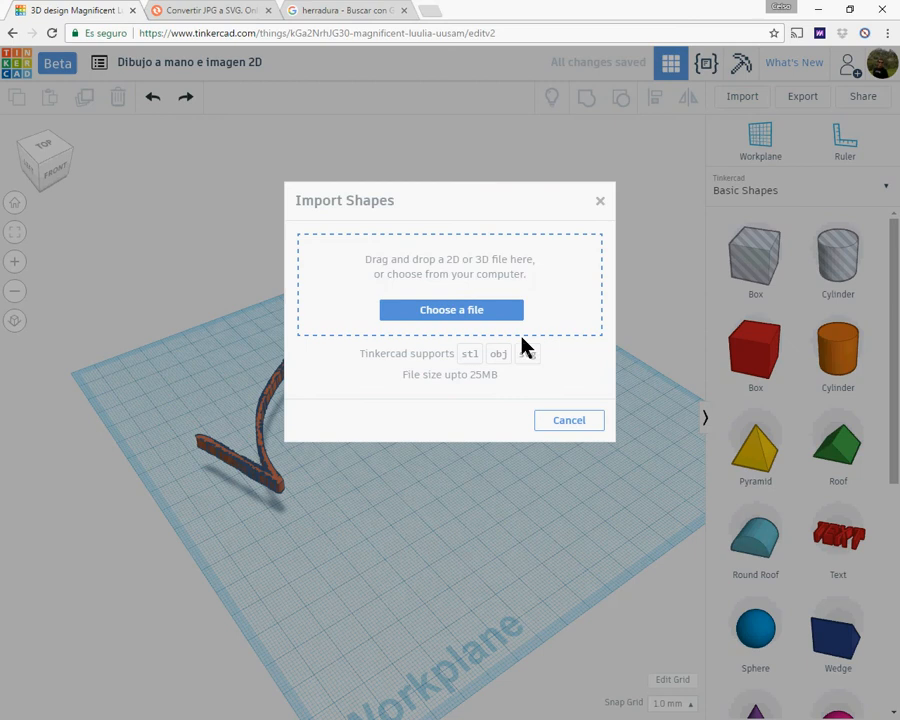
click(450, 308)
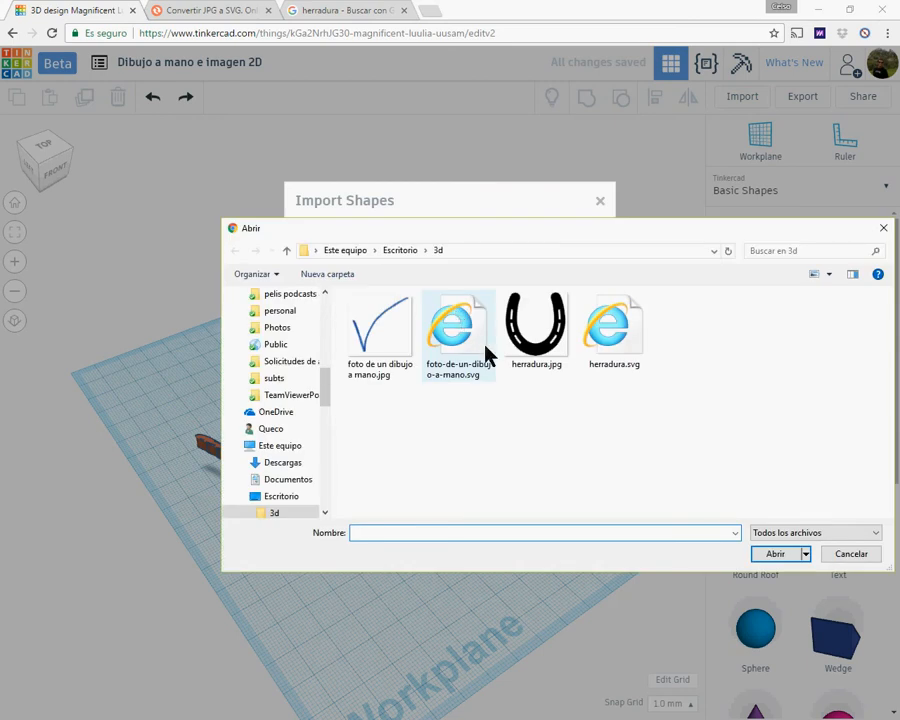
click(614, 330)
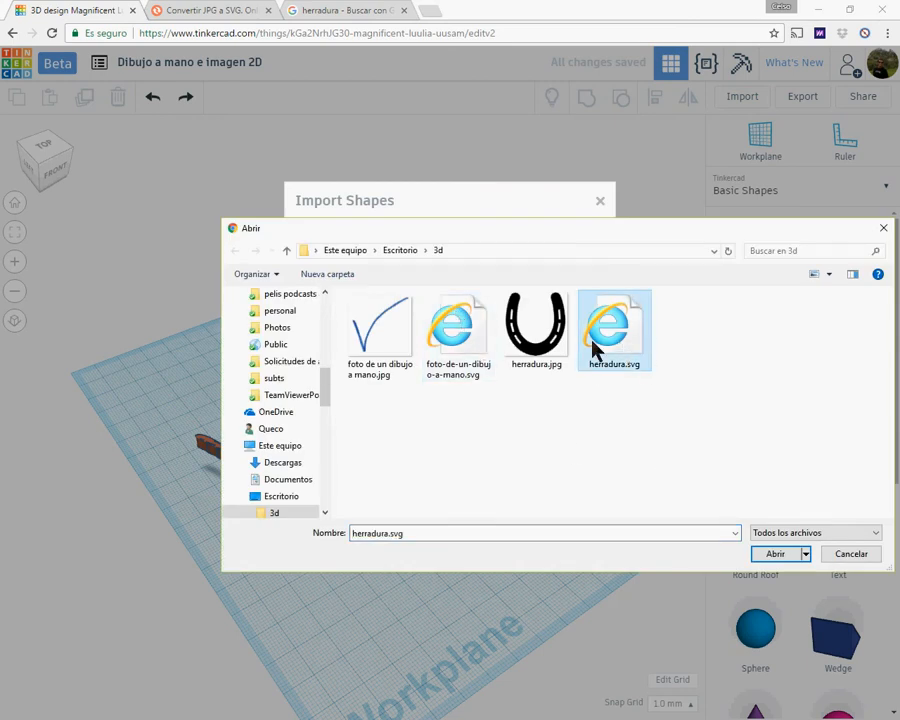
click(774, 552)
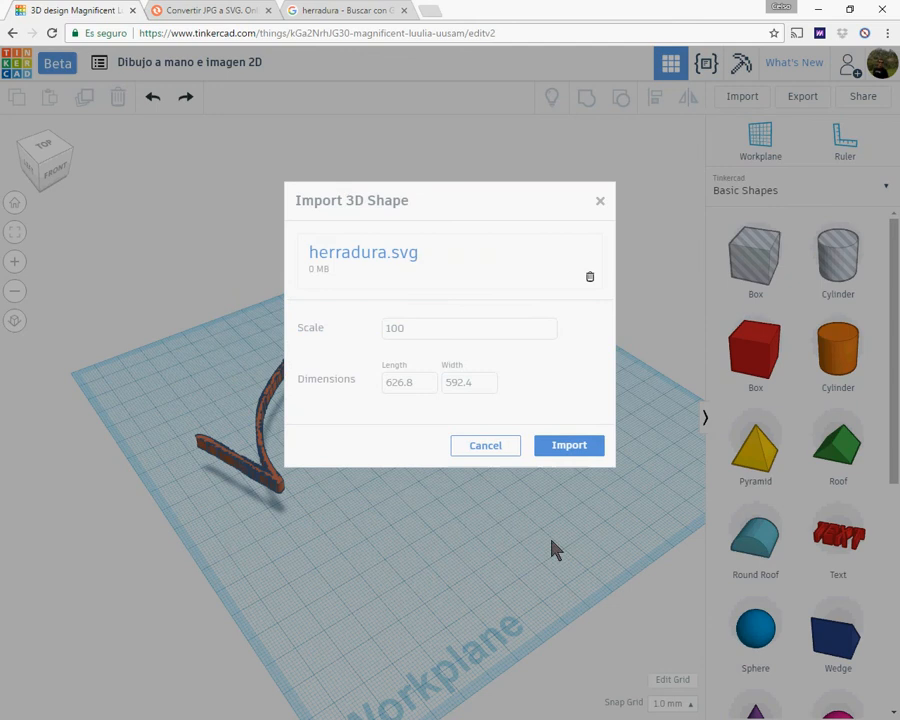
mouse_move(404, 408)
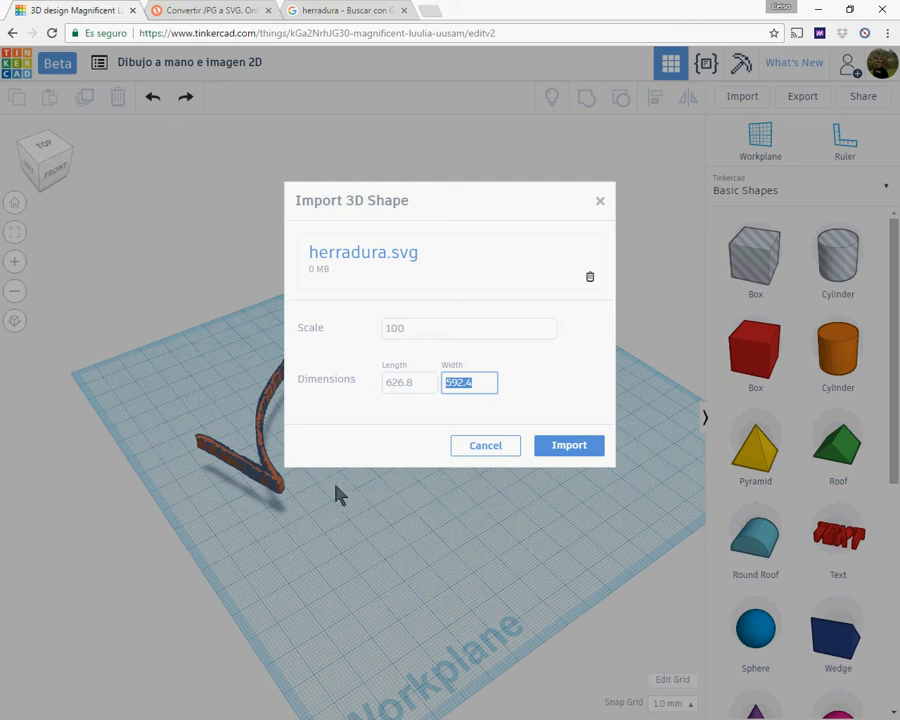
mouse_move(416, 352)
text(59.24)
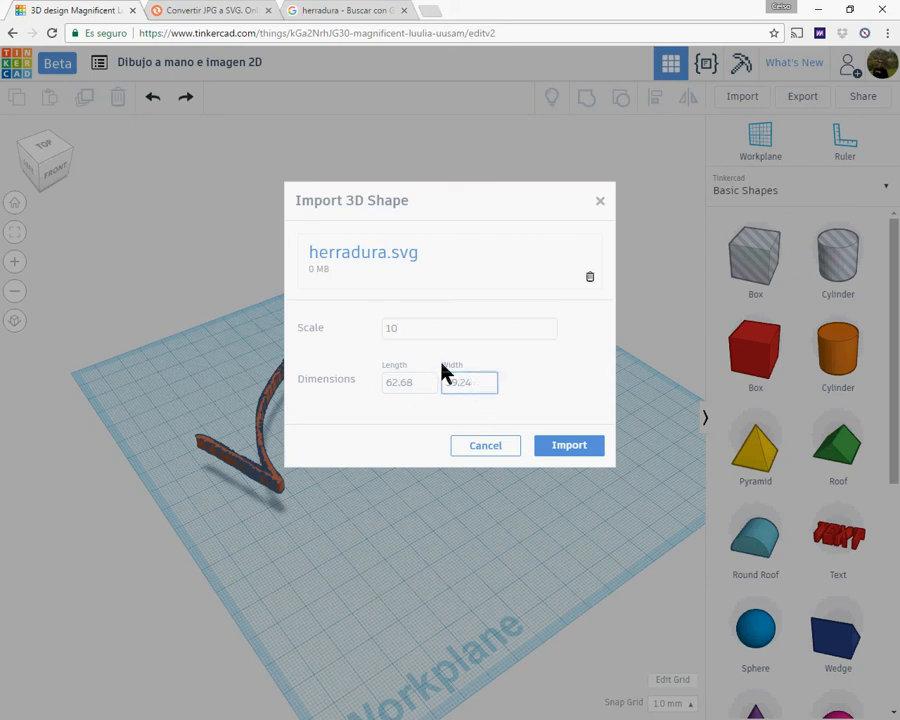
Import the horseshoe at scale 10, about 62.66 long, into the design
click(568, 444)
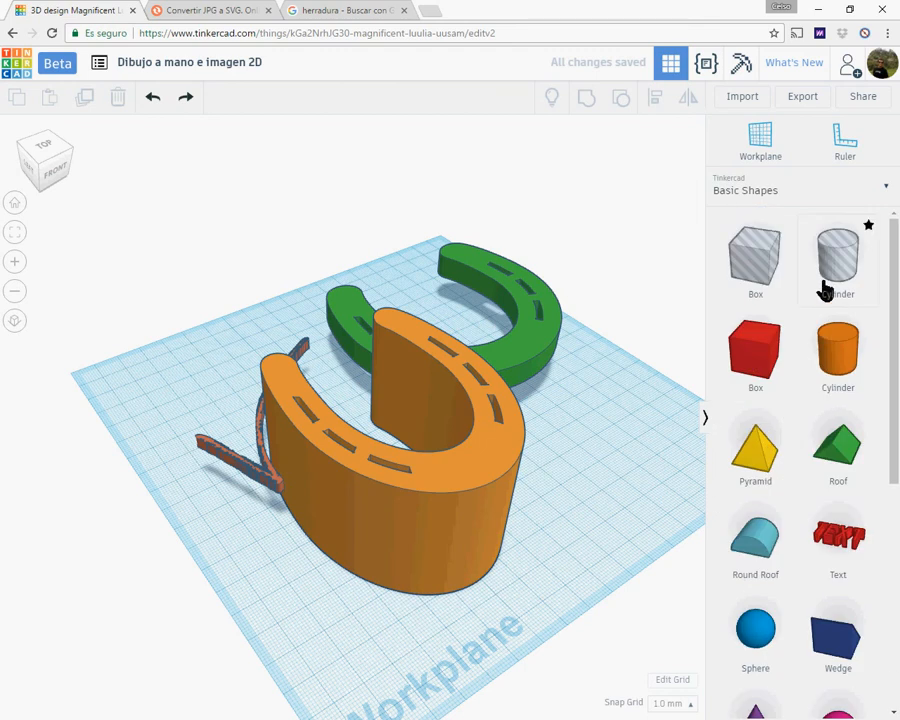
Let the orange extruded horseshoe appear on the workplane beside the green horseshoe and tick
click(838, 258)
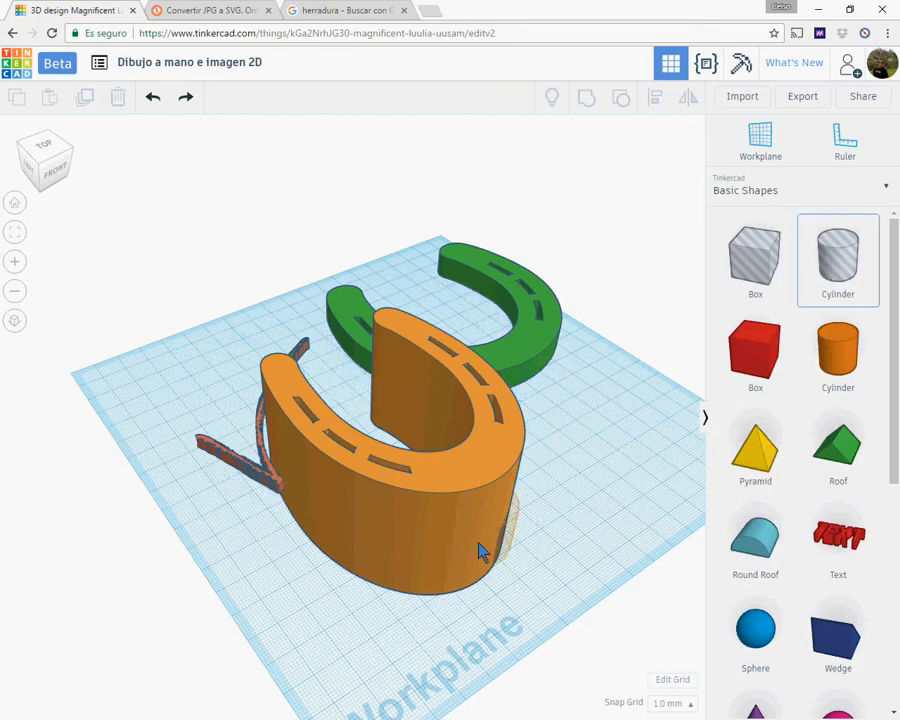